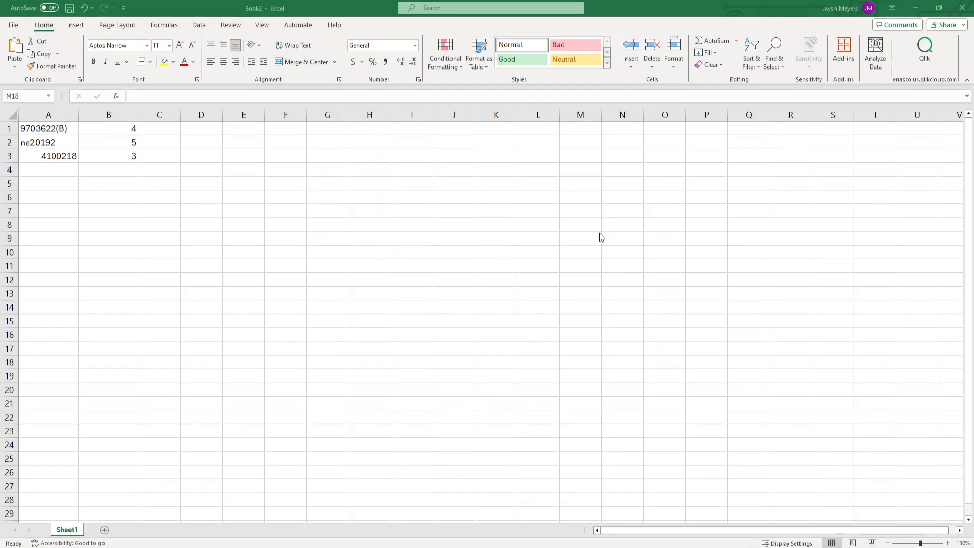
{"action": "mouse_move", "coordinate": [597, 236]}
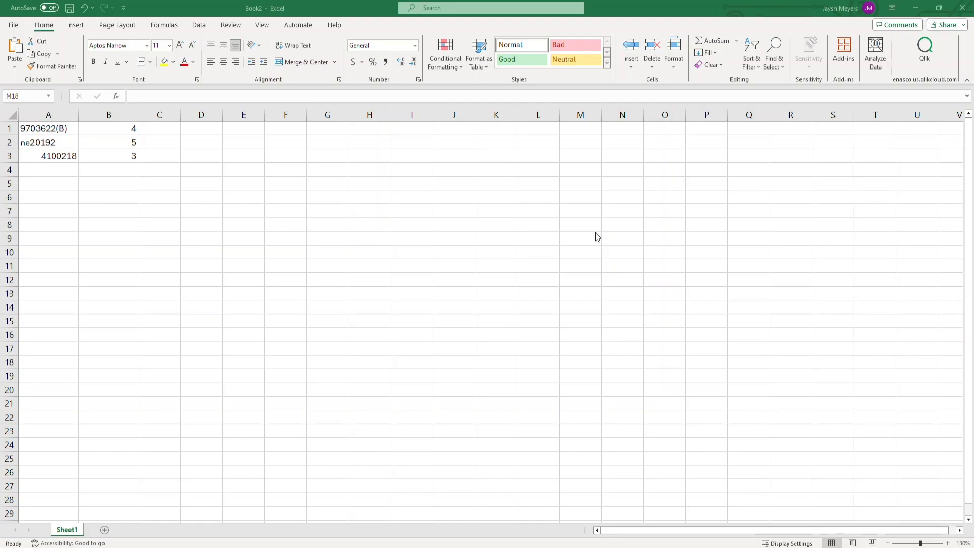
{"action": "mouse_move", "coordinate": [347, 9]}
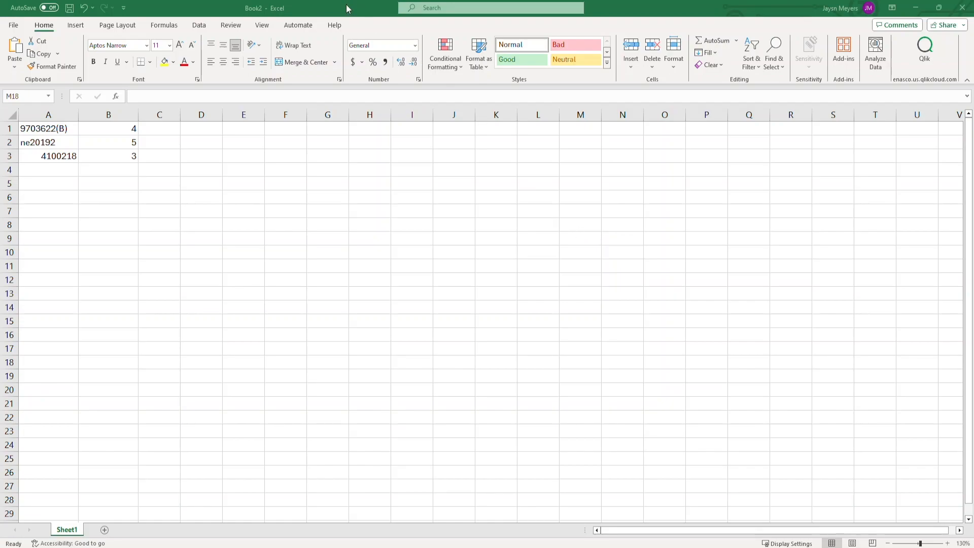
{"action": "mouse_move", "coordinate": [96, 114]}
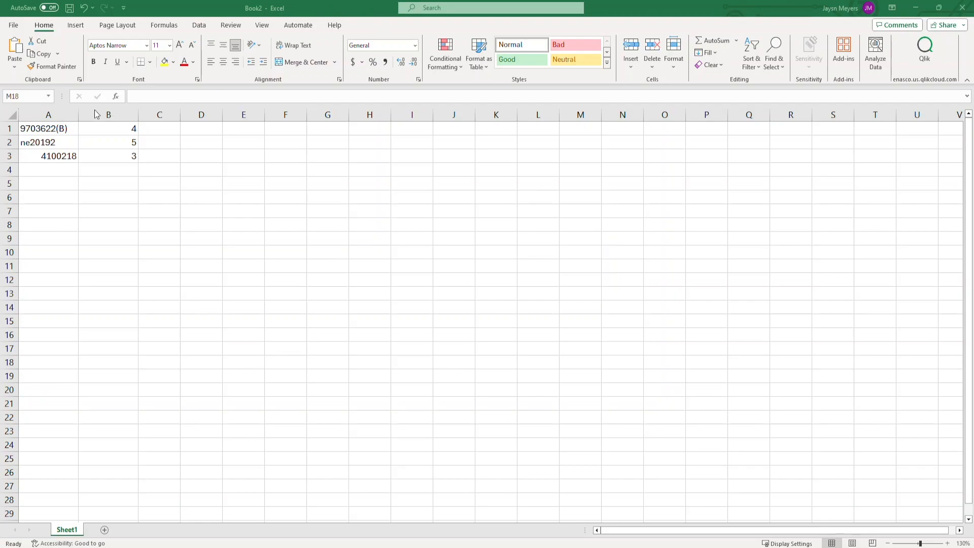
Start Save As to the Desktop folder with the file name 'Import'.
{"action": "left_click", "coordinate": [49, 115]}
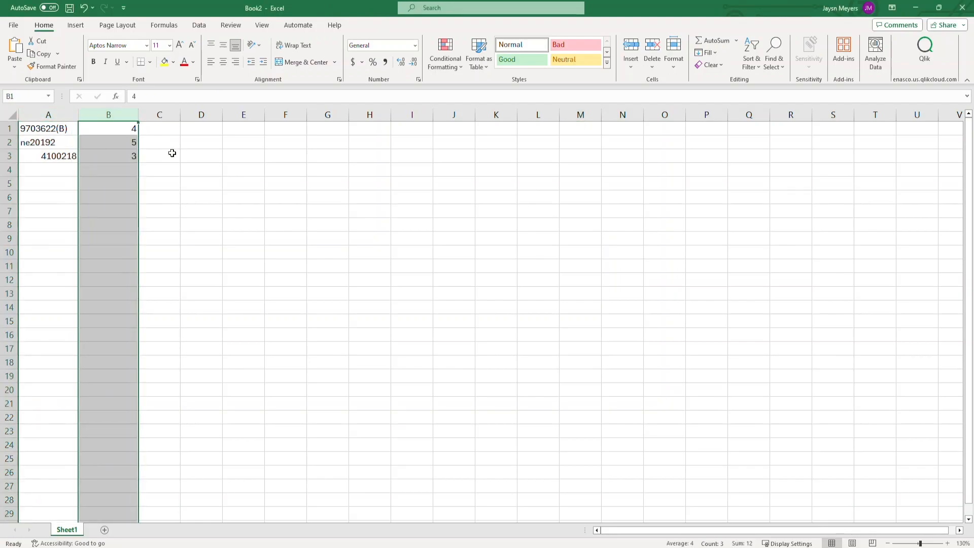
{"action": "left_click", "coordinate": [160, 197]}
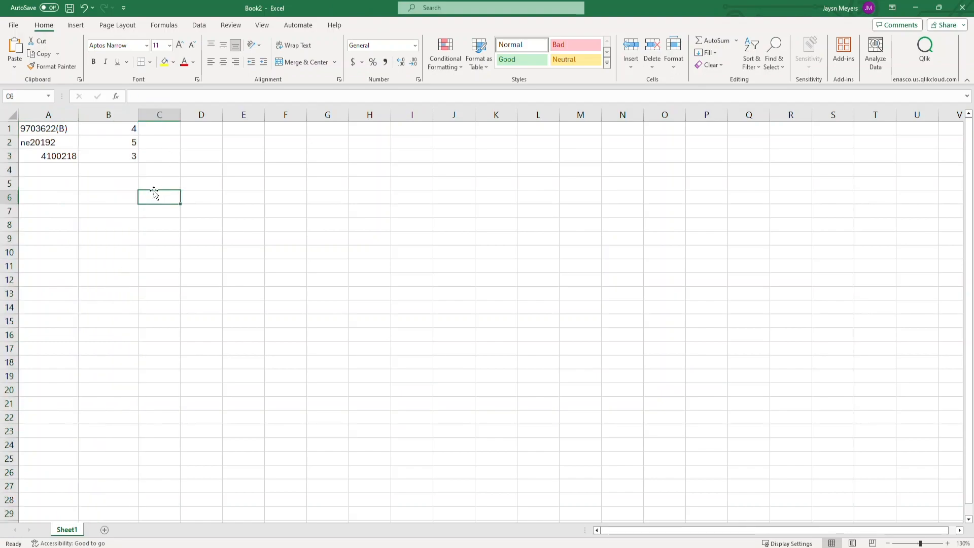
{"action": "mouse_move", "coordinate": [79, 198]}
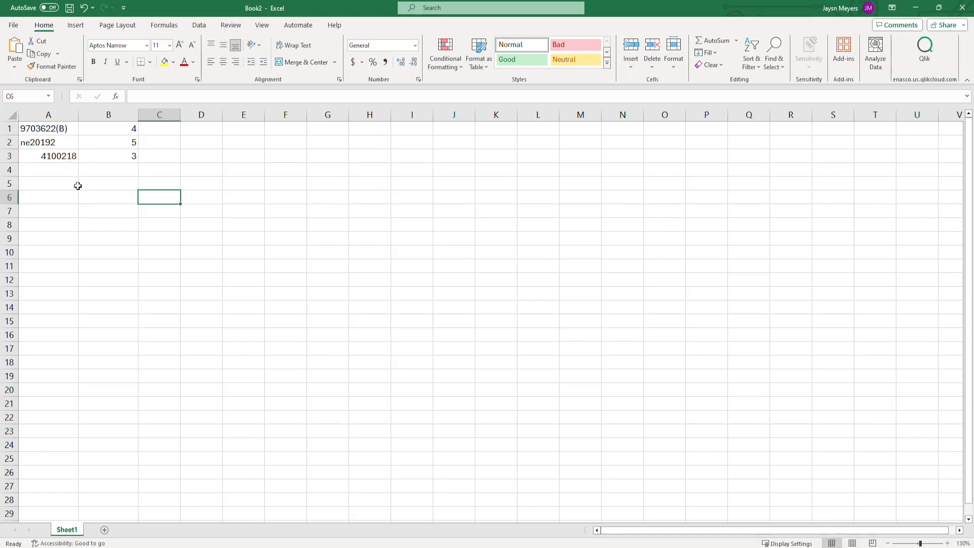
{"action": "mouse_move", "coordinate": [85, 205]}
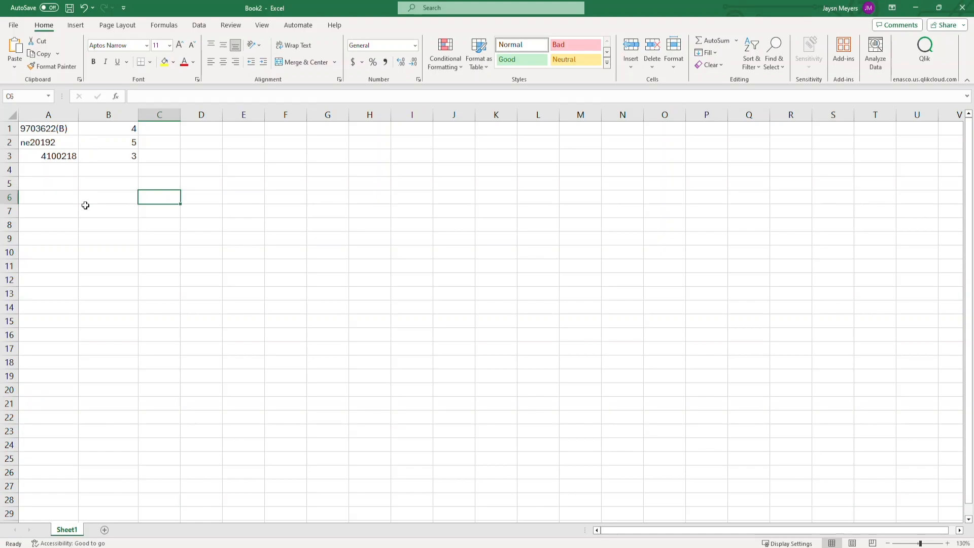
{"action": "mouse_move", "coordinate": [85, 207]}
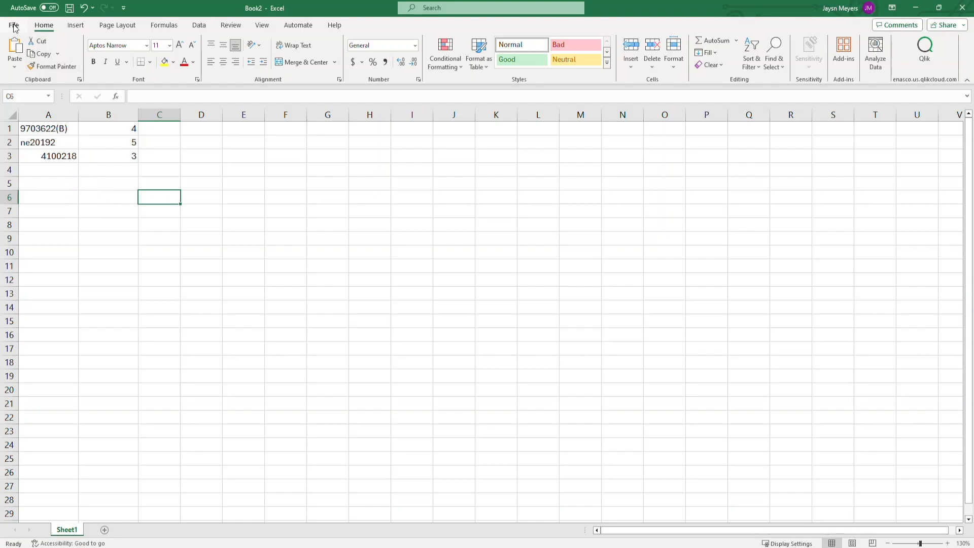
{"action": "left_click", "coordinate": [14, 25]}
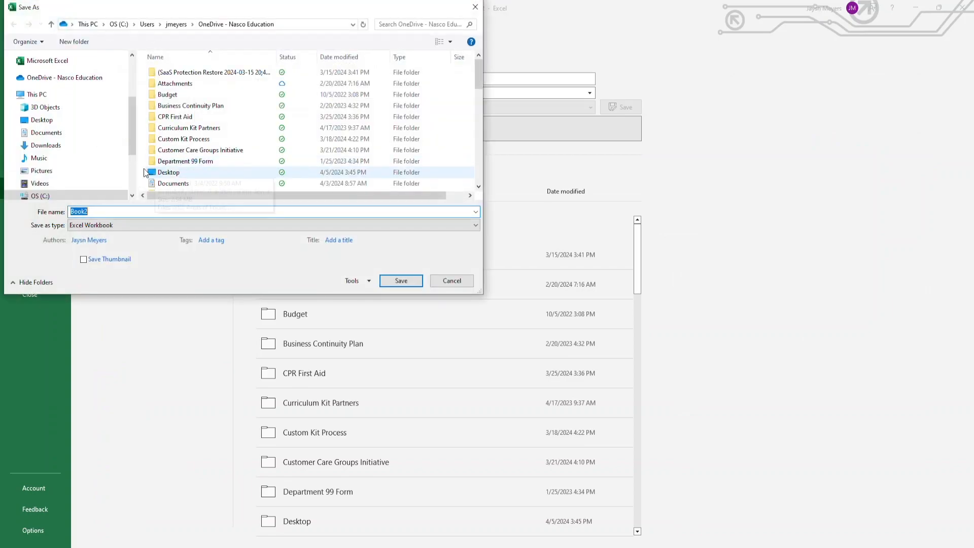
{"action": "double_click", "coordinate": [169, 172]}
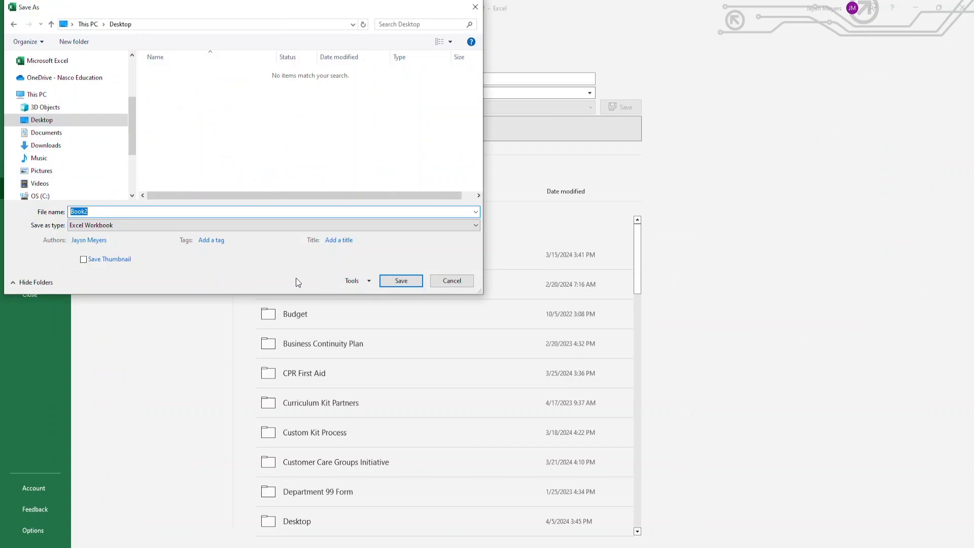
{"action": "type", "text": "Import"}
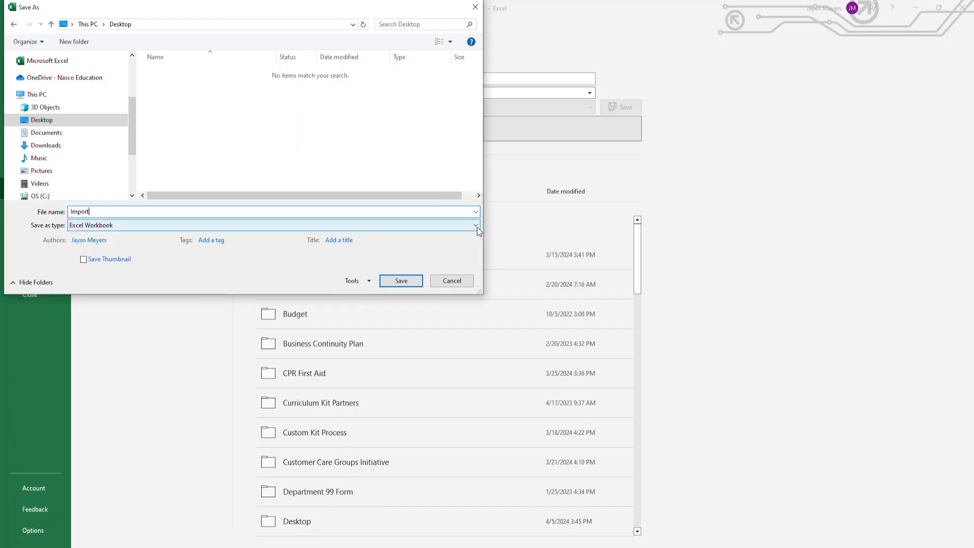
Save the workbook as a CSV (Comma delimited) file named Import on the Desktop.
{"action": "left_click", "coordinate": [474, 225]}
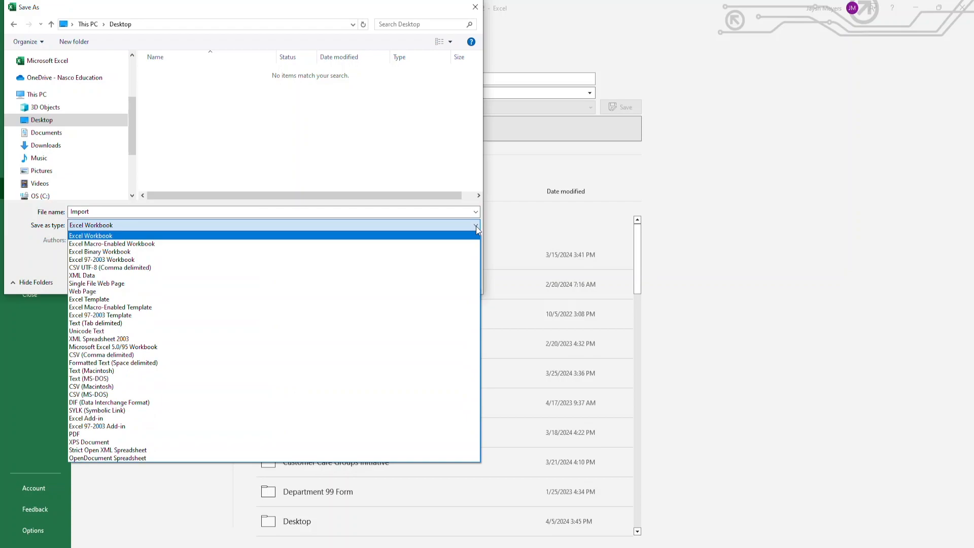
{"action": "mouse_move", "coordinate": [109, 267]}
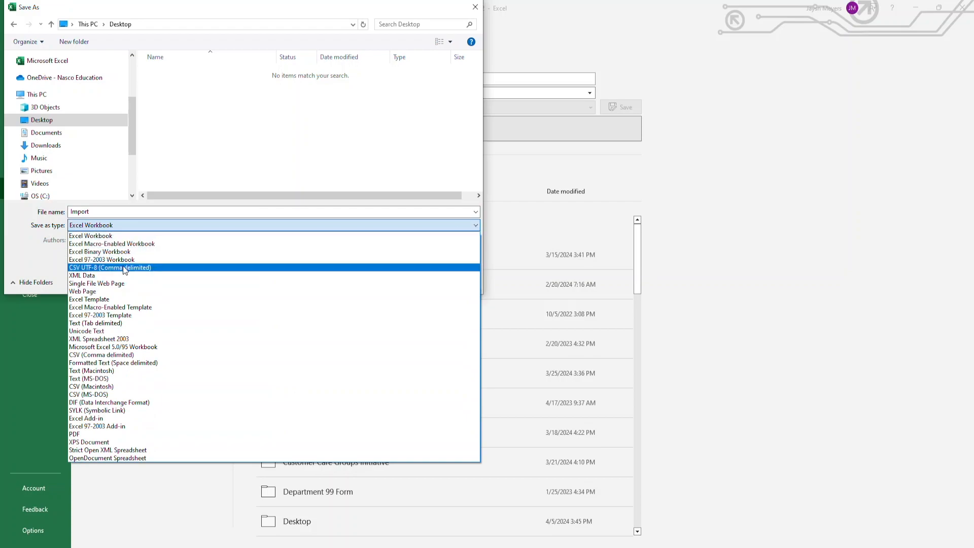
{"action": "mouse_move", "coordinate": [156, 272]}
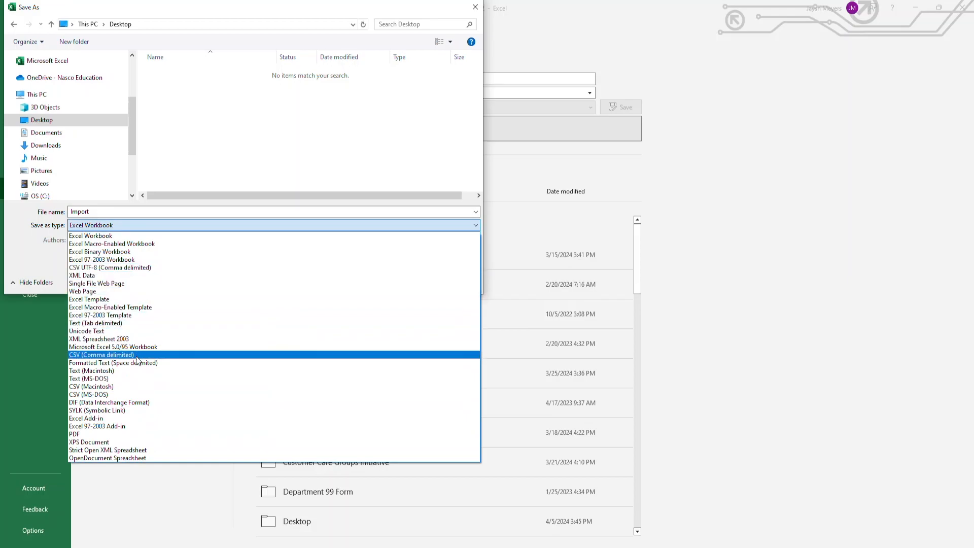
{"action": "left_click", "coordinate": [101, 356]}
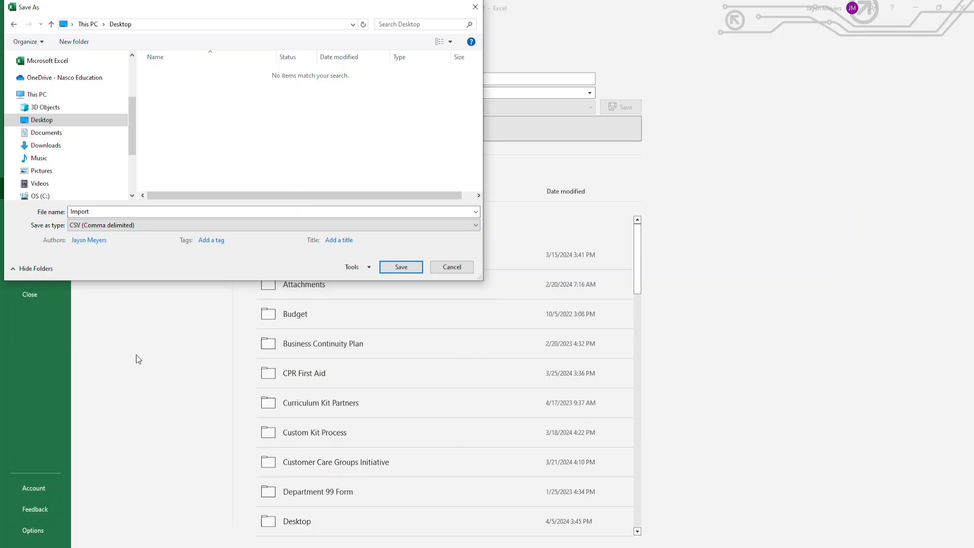
{"action": "mouse_move", "coordinate": [243, 292]}
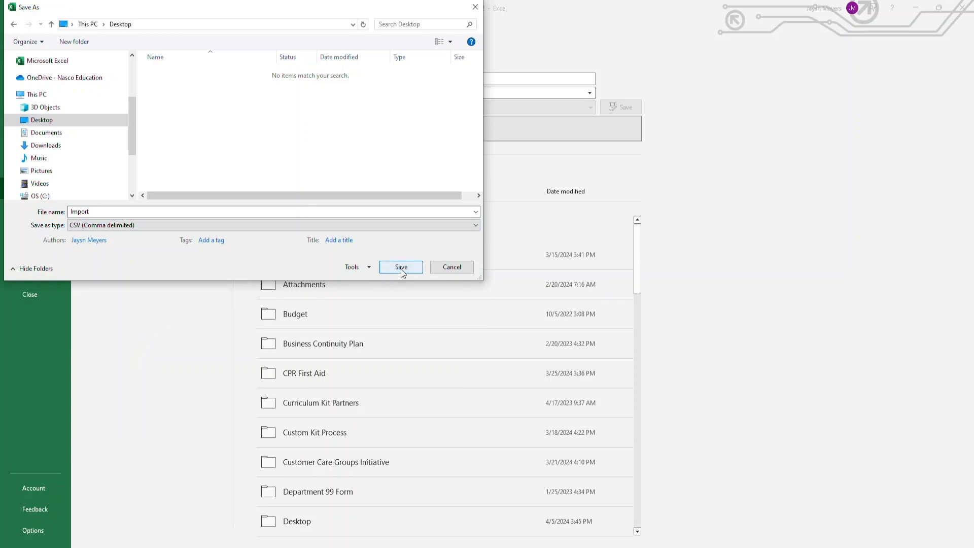
{"action": "left_click", "coordinate": [400, 267]}
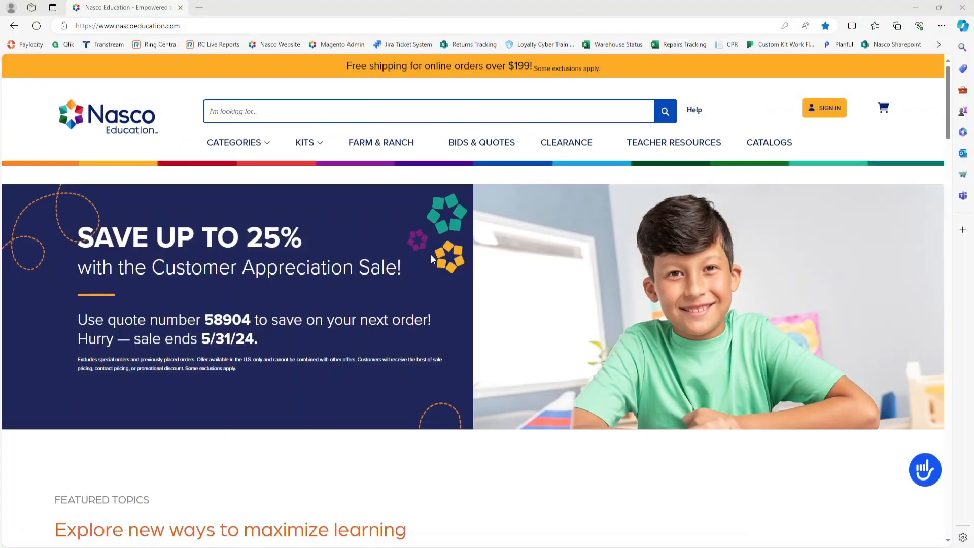
{"action": "mouse_move", "coordinate": [383, 217]}
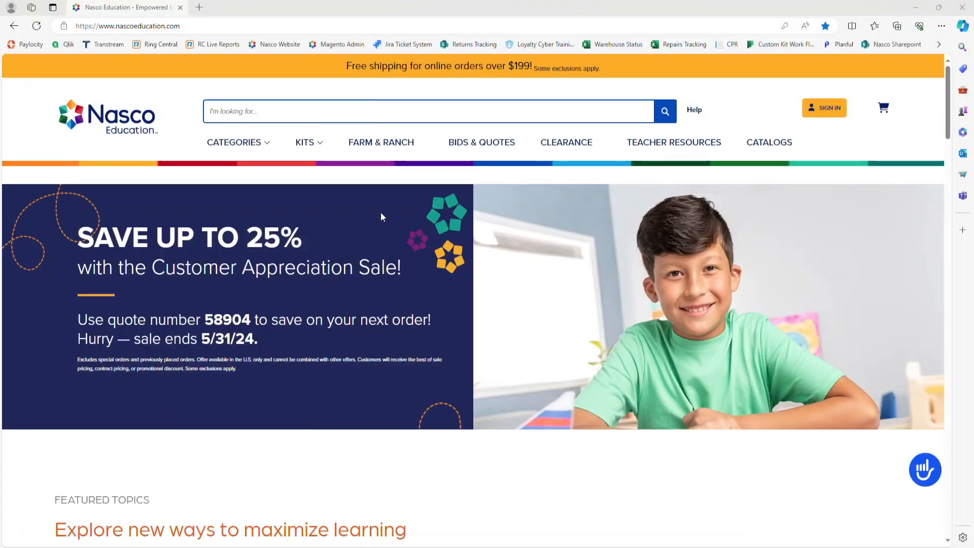
Go to the Quick order page from the Nasco Education homepage footer.
{"action": "scroll", "scroll_direction": "down", "scroll_amount": 3}
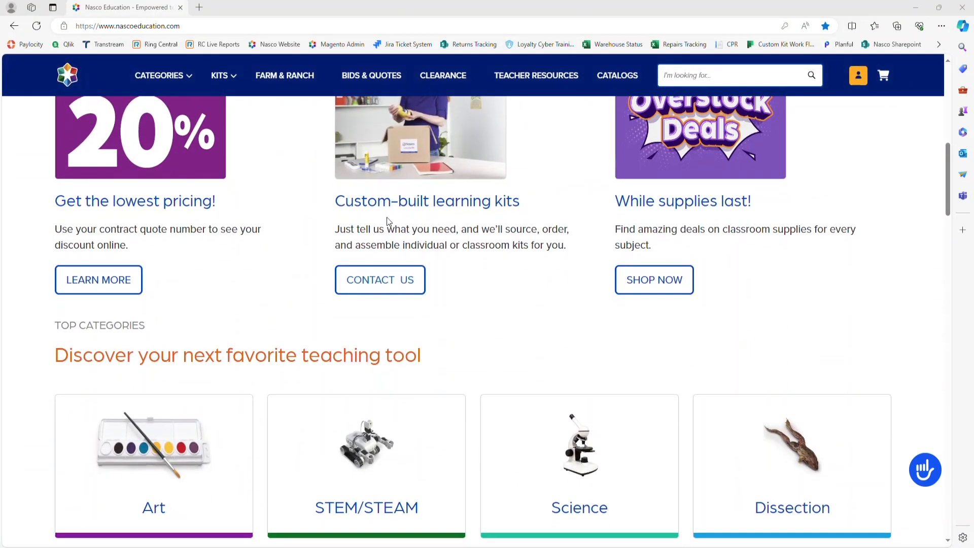
{"action": "scroll", "scroll_direction": "down", "scroll_amount": 3}
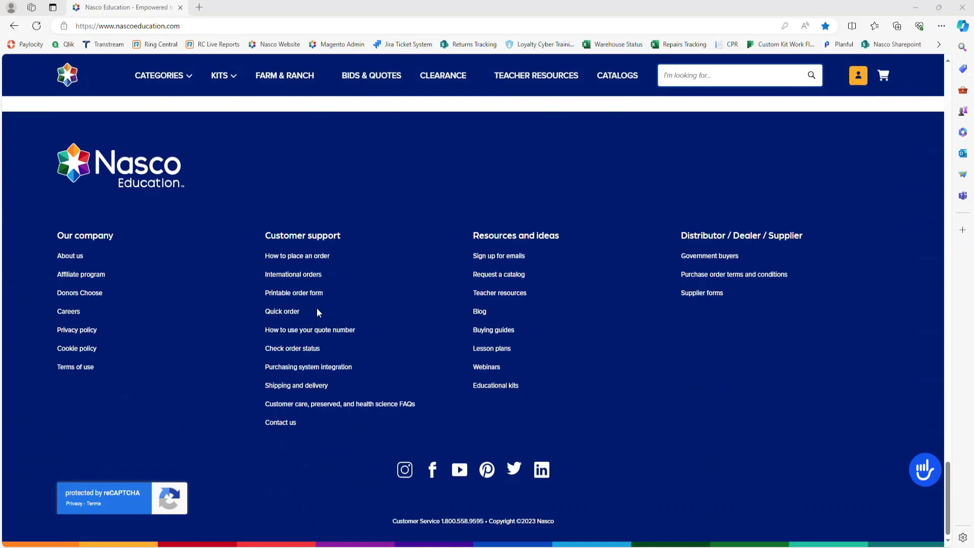
{"action": "left_click", "coordinate": [282, 311]}
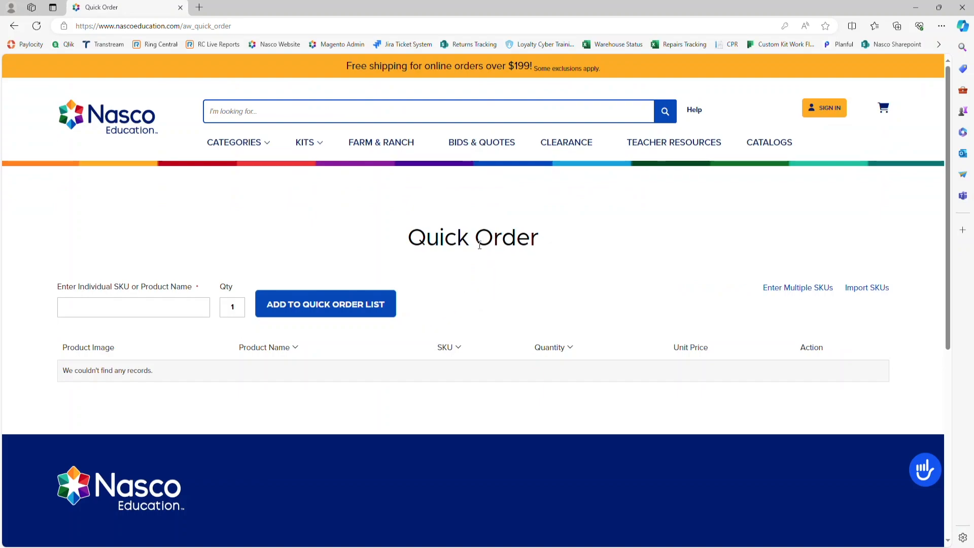
{"action": "mouse_move", "coordinate": [872, 293]}
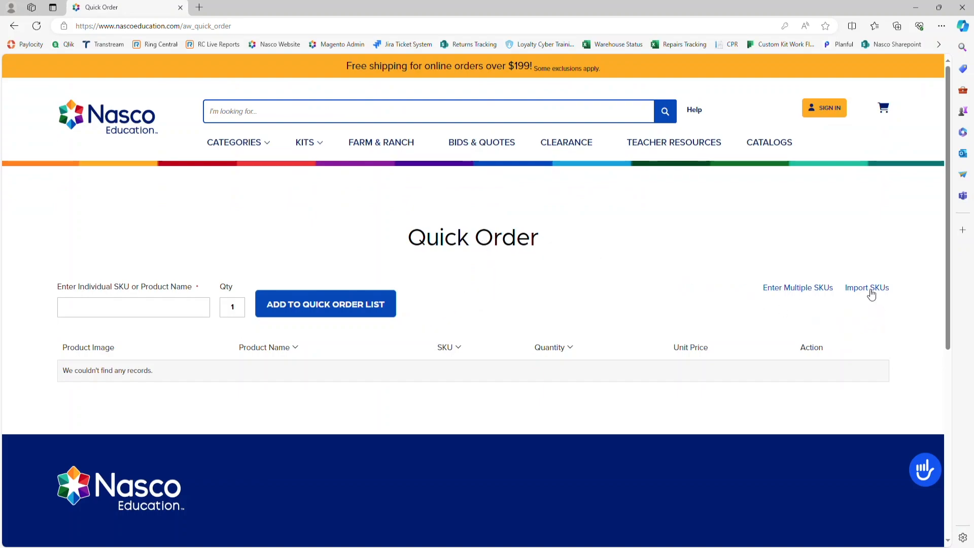
Attach the Import CSV from the Desktop to the Quick Order Import SKUs form.
{"action": "left_click", "coordinate": [865, 287]}
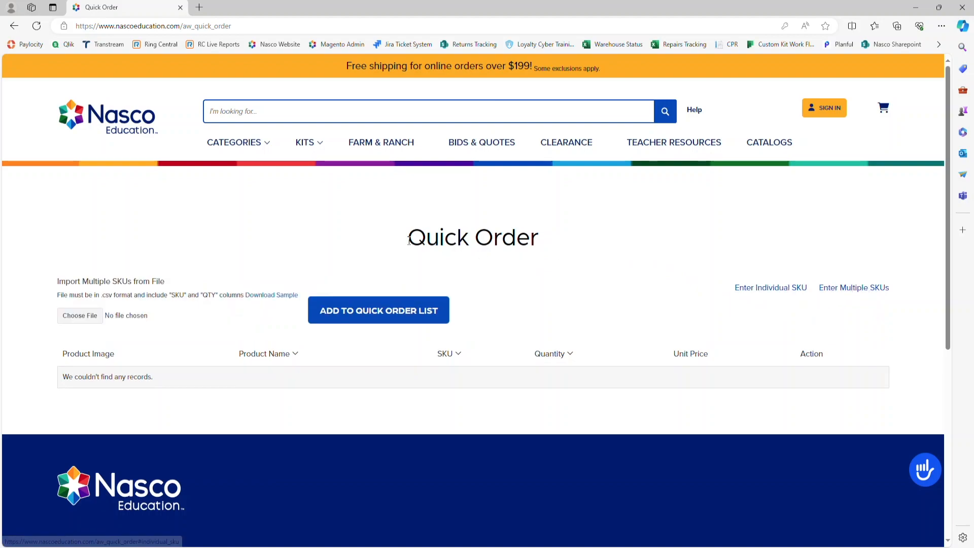
{"action": "mouse_move", "coordinate": [73, 306]}
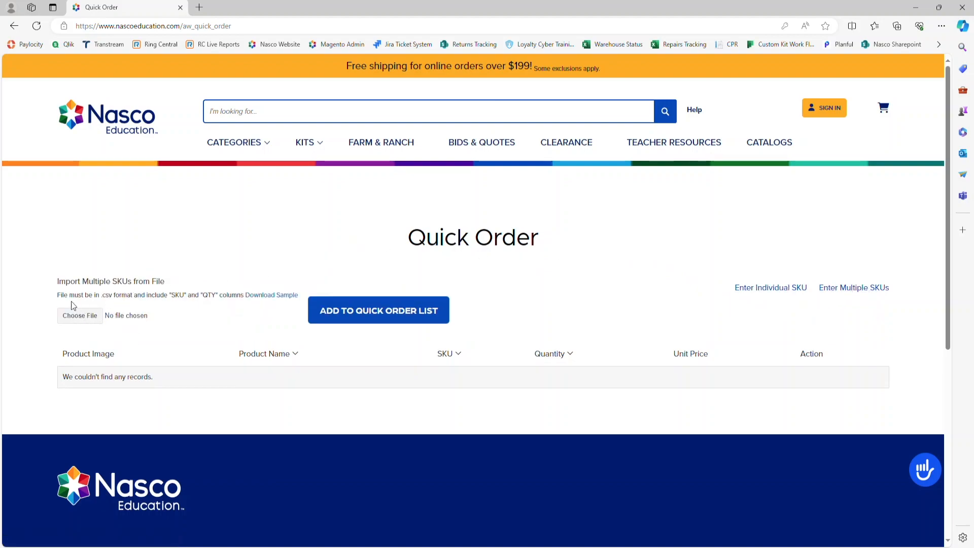
{"action": "left_click", "coordinate": [79, 315]}
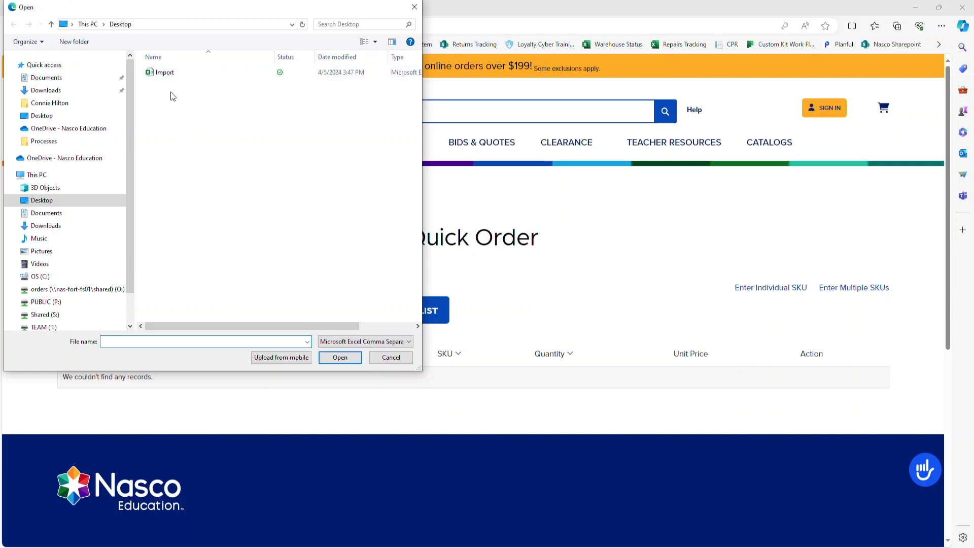
{"action": "left_click", "coordinate": [165, 72]}
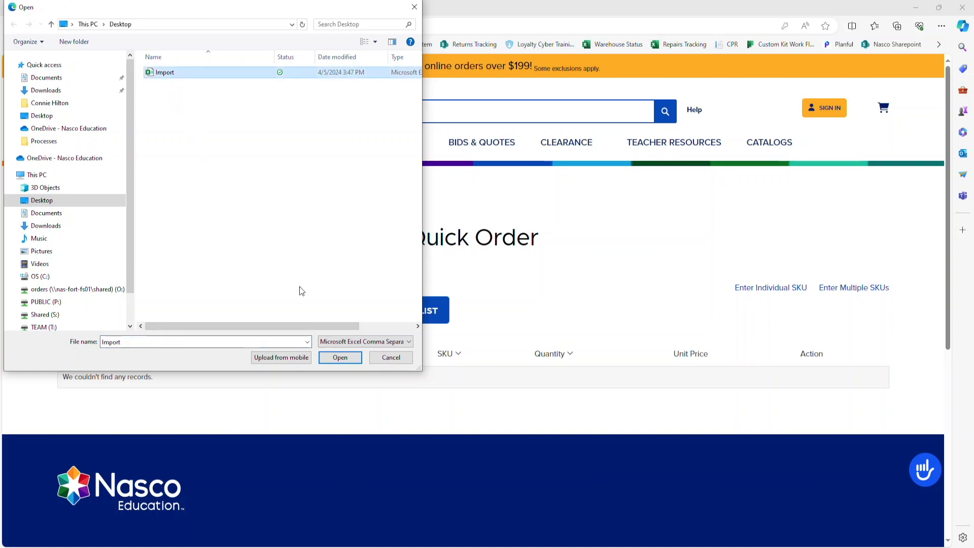
{"action": "left_click", "coordinate": [340, 357]}
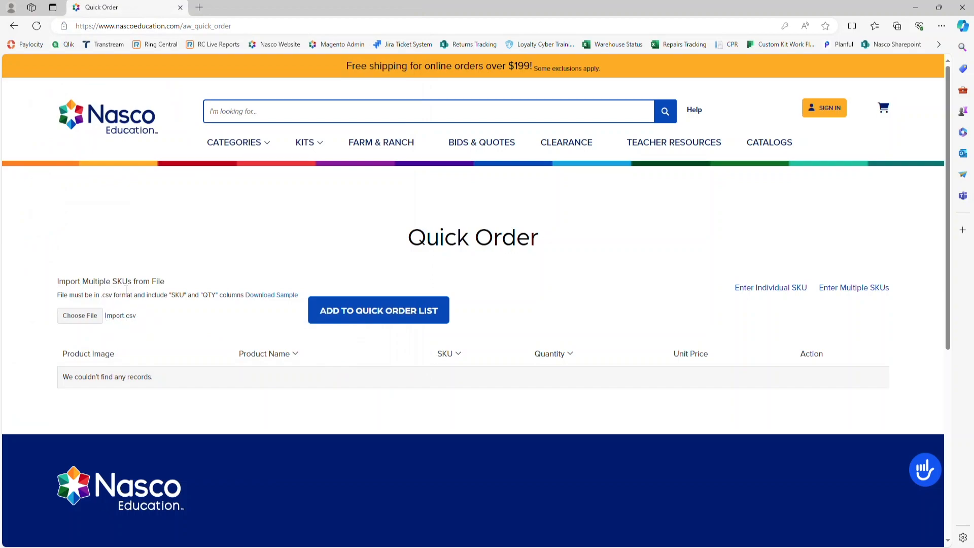
{"action": "mouse_move", "coordinate": [183, 328]}
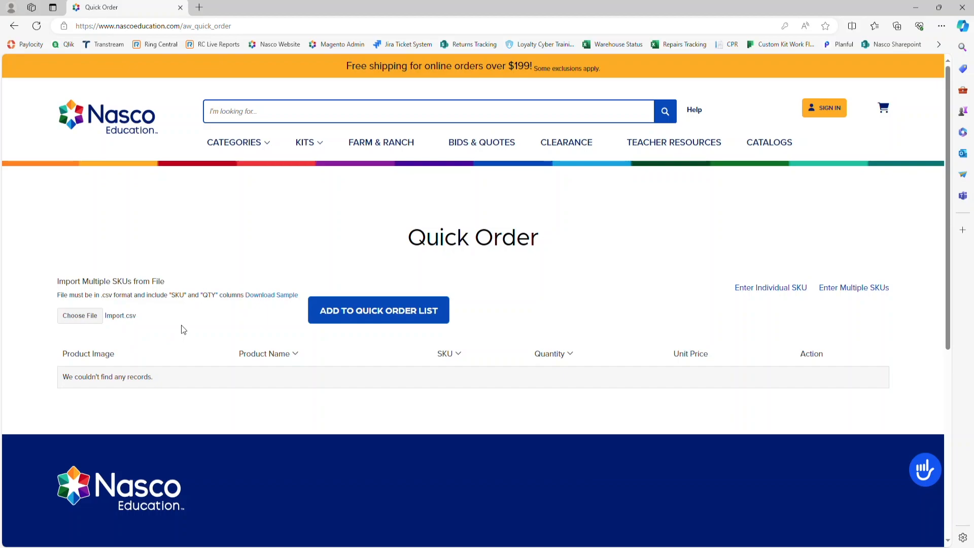
{"action": "mouse_move", "coordinate": [363, 352]}
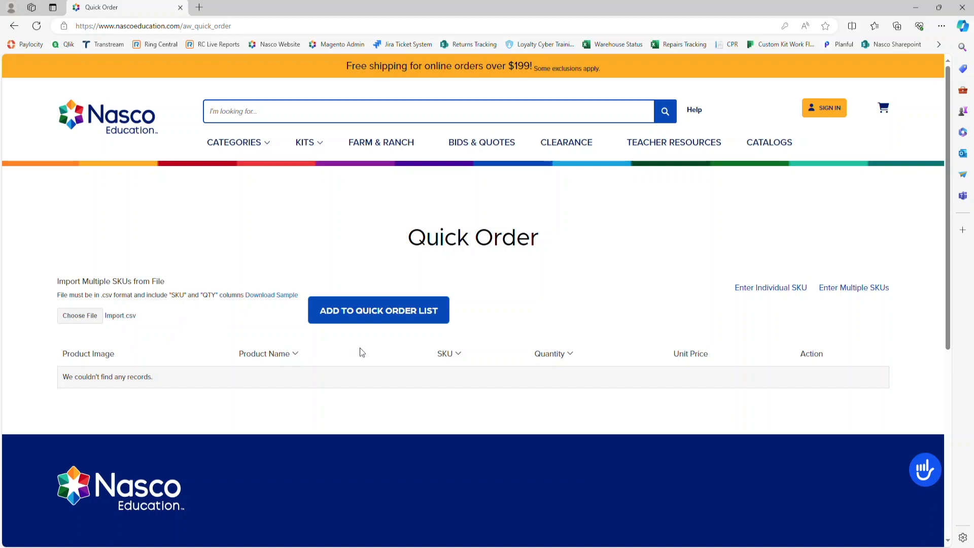
{"action": "mouse_move", "coordinate": [379, 310]}
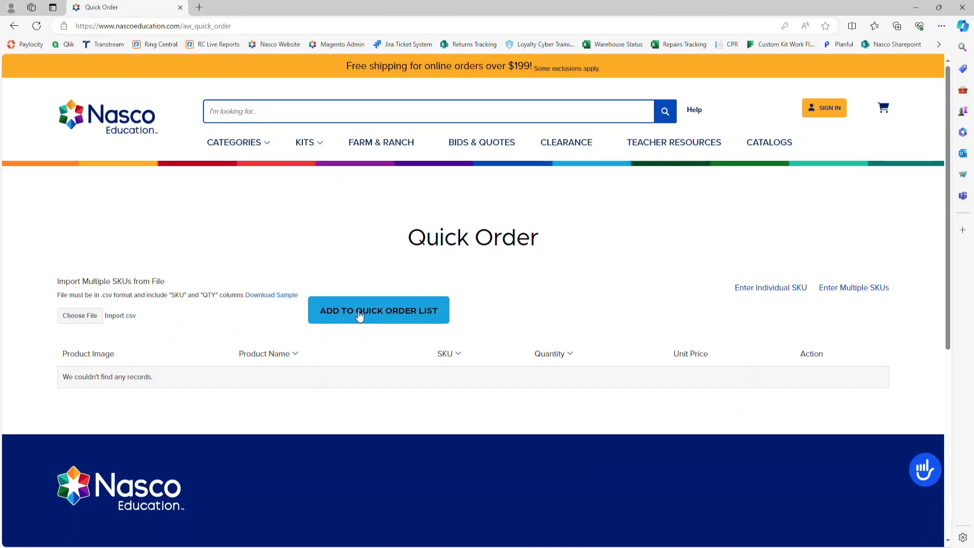
Load the file's three products into the quick order list and add them to the cart.
{"action": "left_click", "coordinate": [378, 311]}
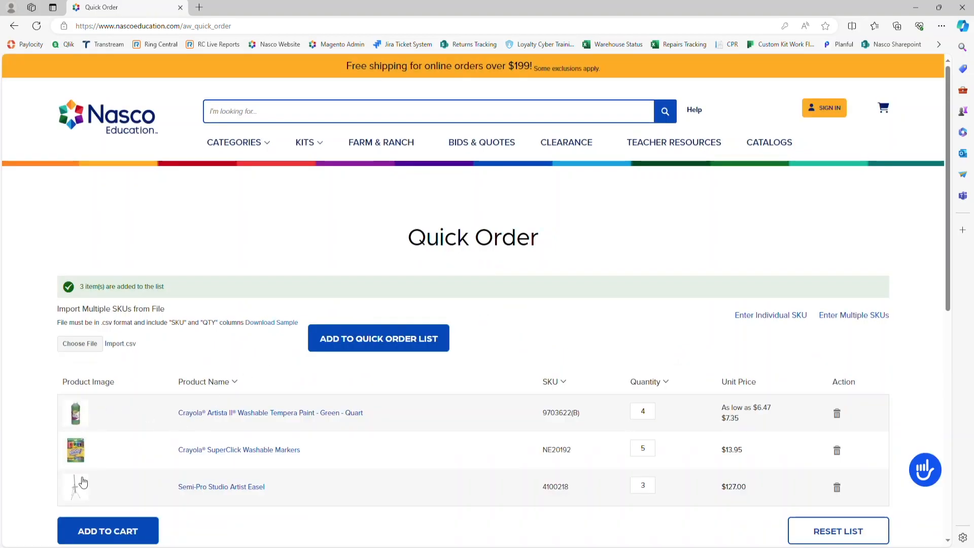
{"action": "mouse_move", "coordinate": [262, 412]}
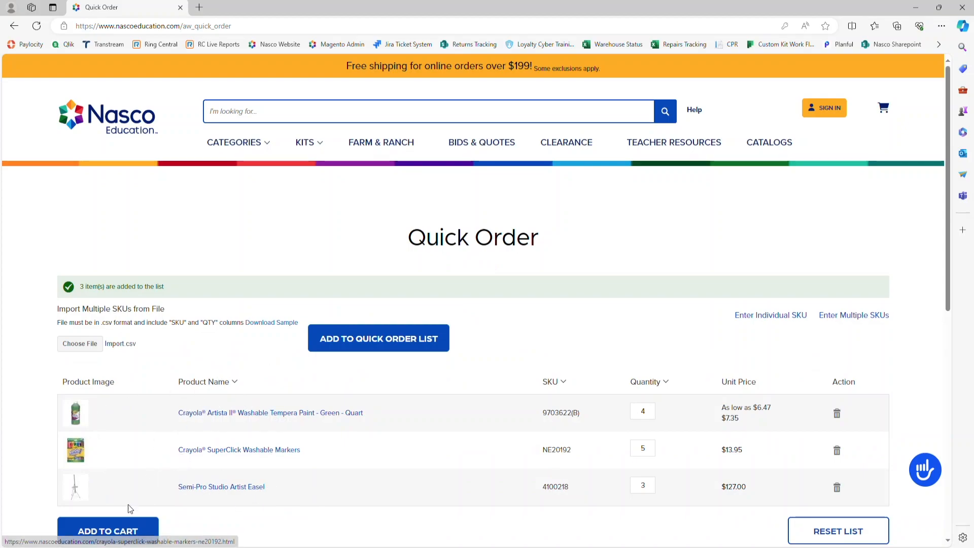
{"action": "left_click", "coordinate": [108, 531]}
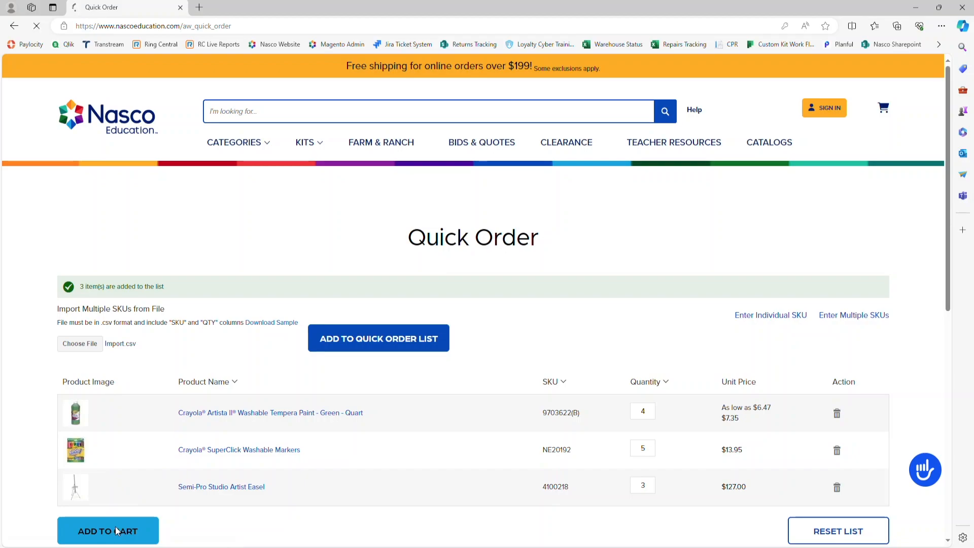
Confirm adding the listed products, reaching the cart with 12 items totalling $480.15.
{"action": "left_click", "coordinate": [108, 531]}
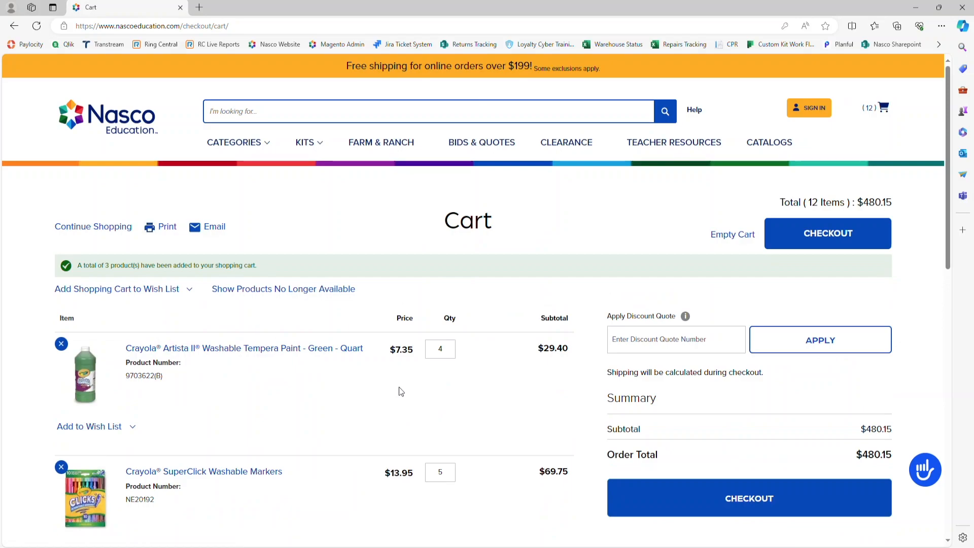
{"action": "mouse_move", "coordinate": [316, 242]}
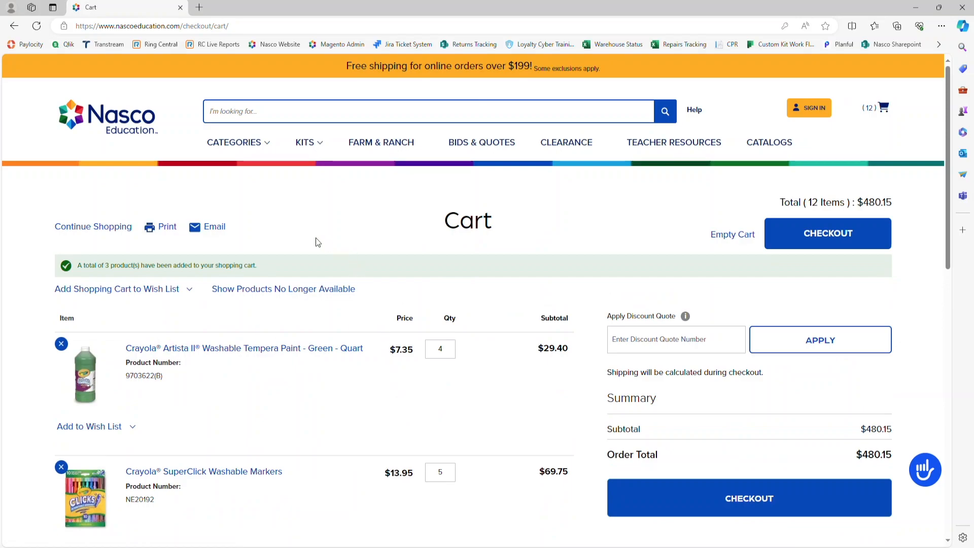
{"action": "mouse_move", "coordinate": [215, 226]}
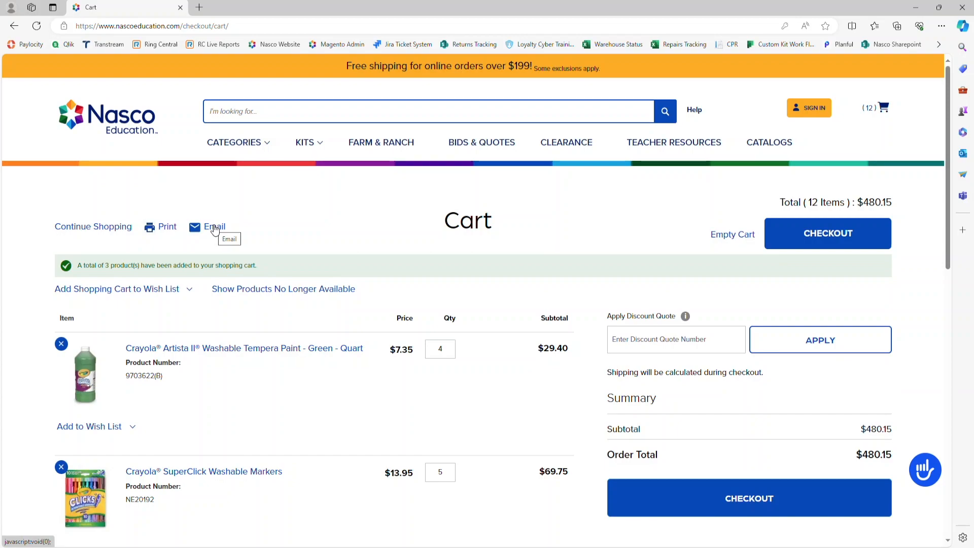
{"action": "mouse_move", "coordinate": [218, 247]}
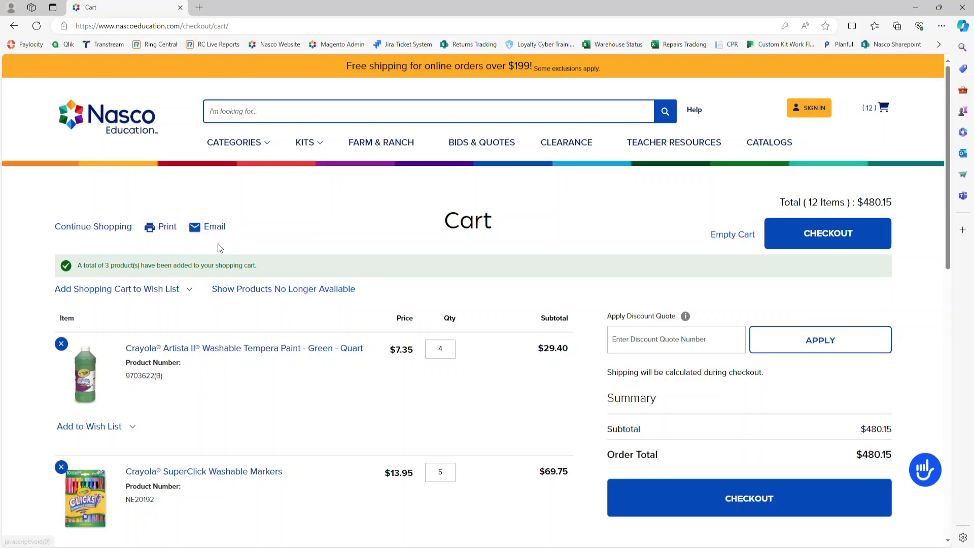
{"action": "mouse_move", "coordinate": [168, 231]}
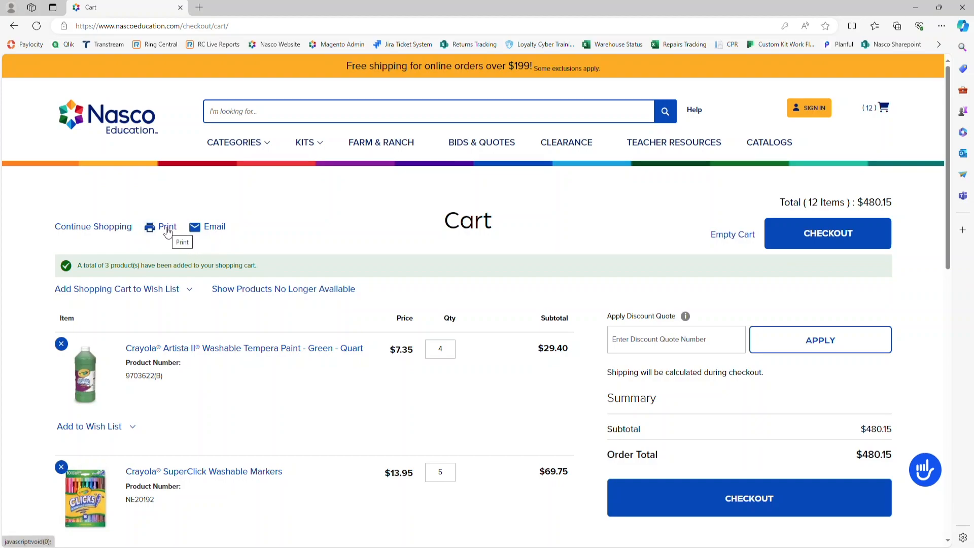
{"action": "mouse_move", "coordinate": [356, 222]}
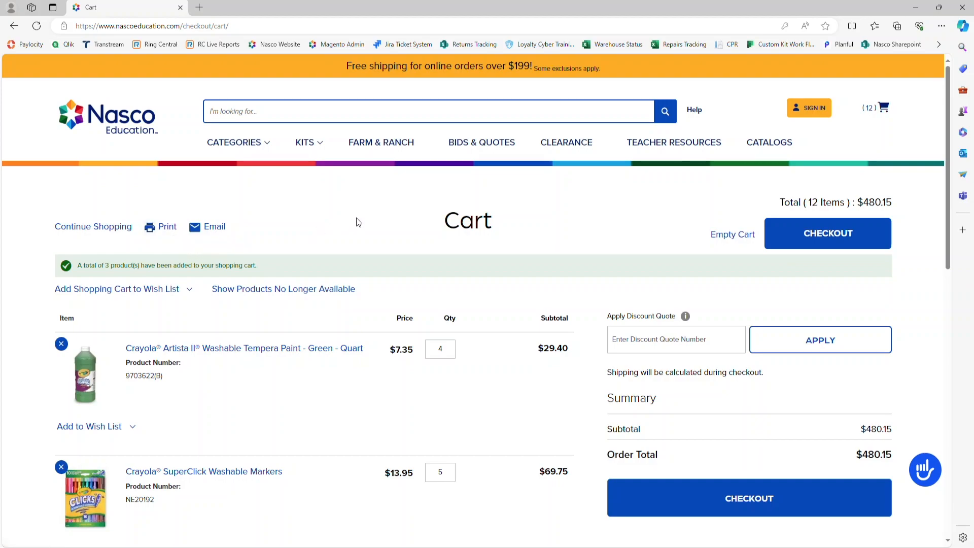
{"action": "mouse_move", "coordinate": [827, 233]}
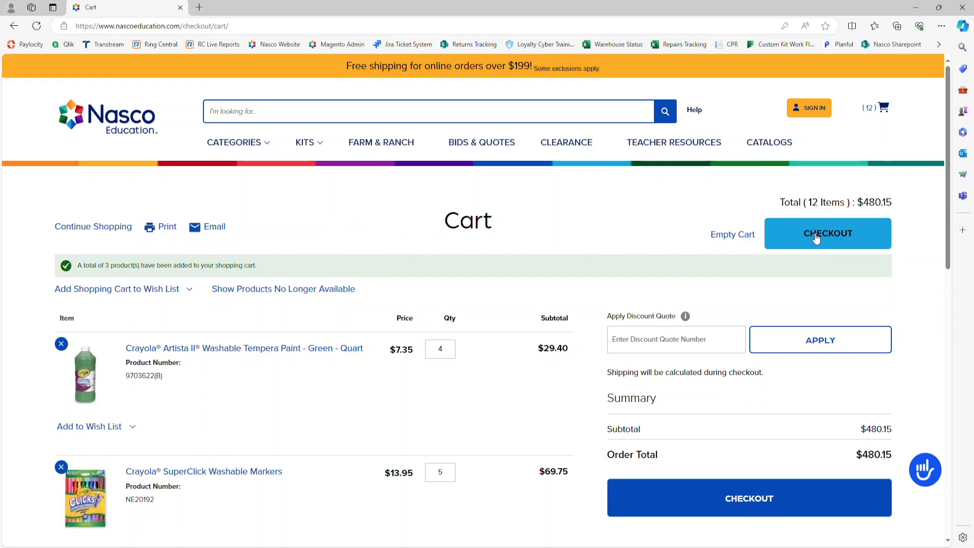